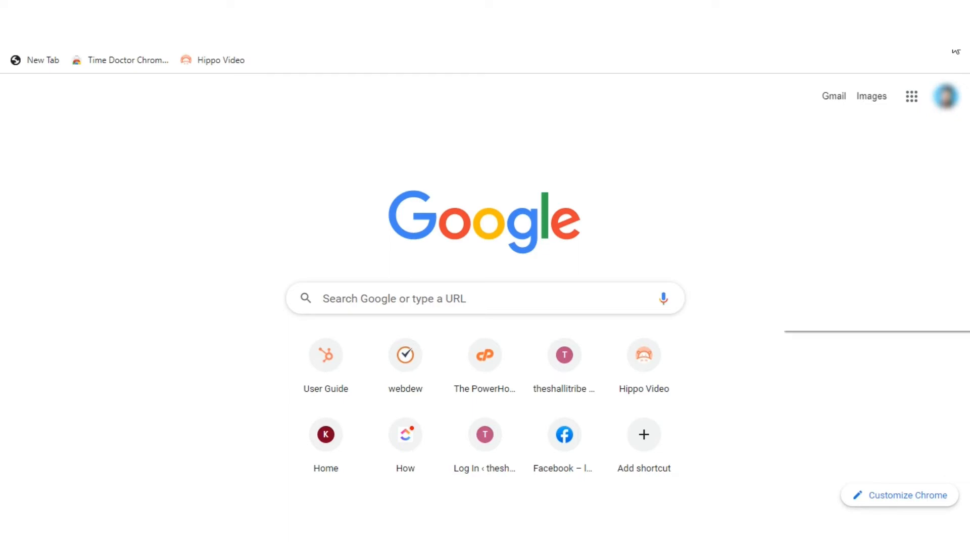
Step: Open Chrome's menu and start clearing history, cookies and cached files from the last hour
click(956, 97)
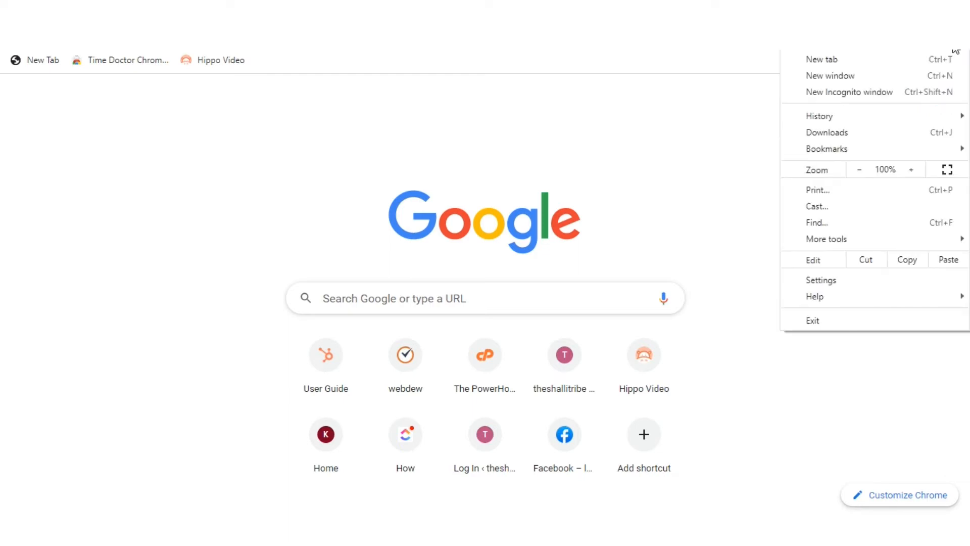
mouse_move(826, 239)
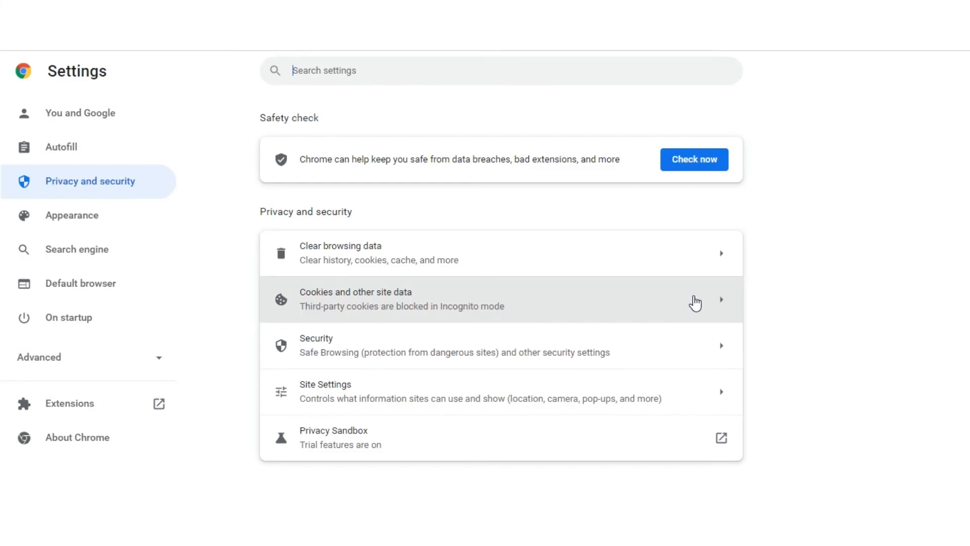
click(339, 253)
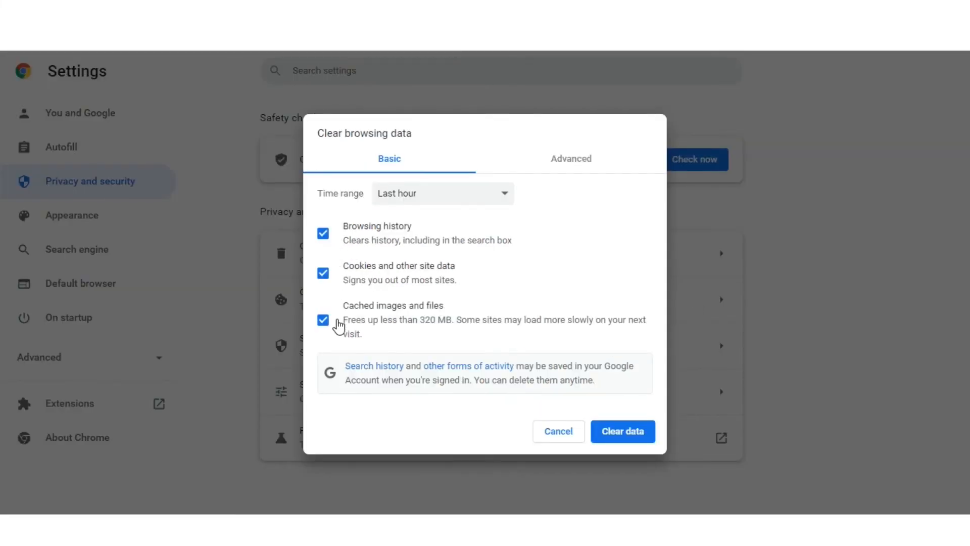
mouse_move(612, 385)
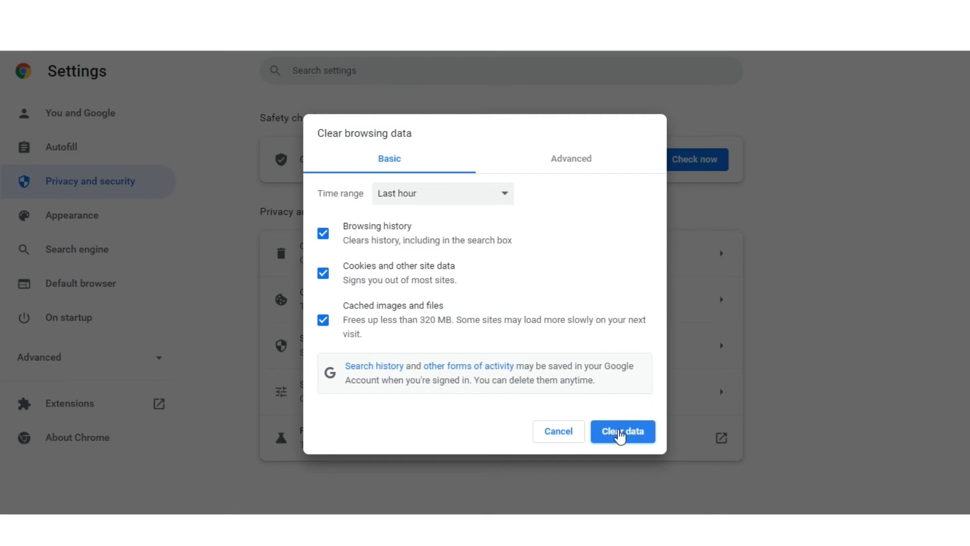
mouse_move(951, 231)
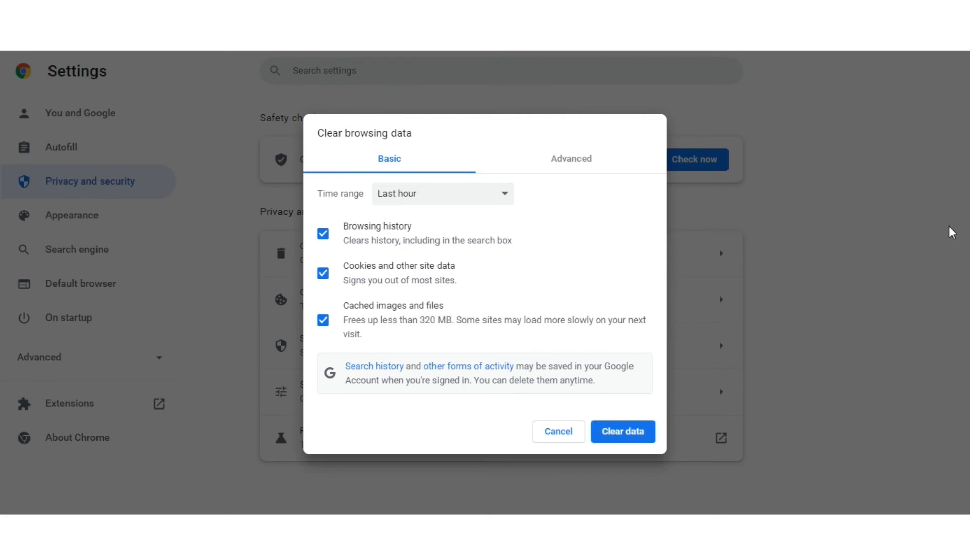